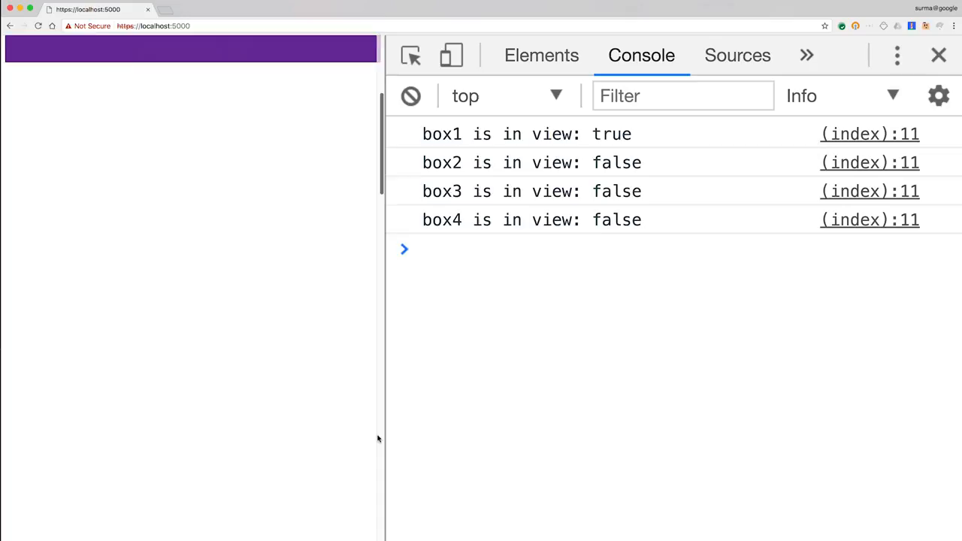
pyautogui.scroll(-3)
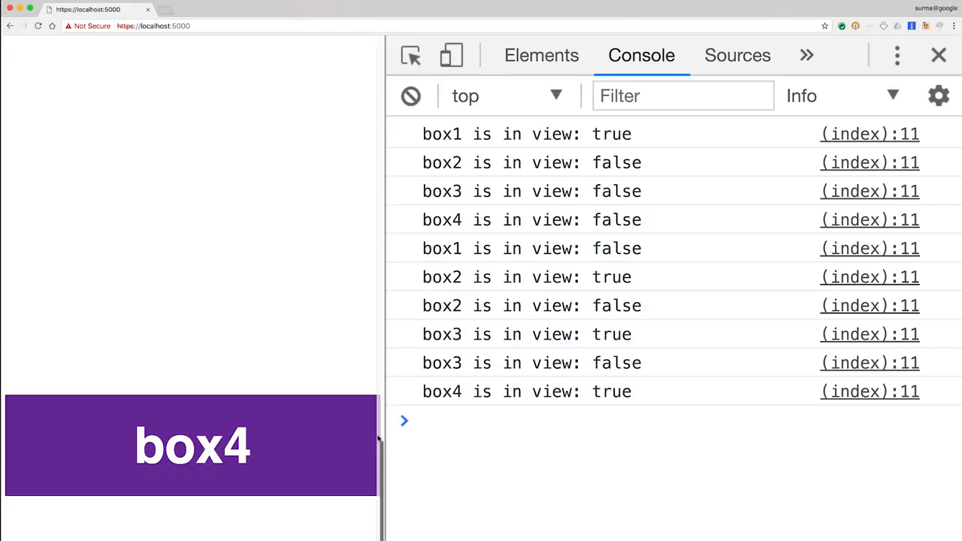